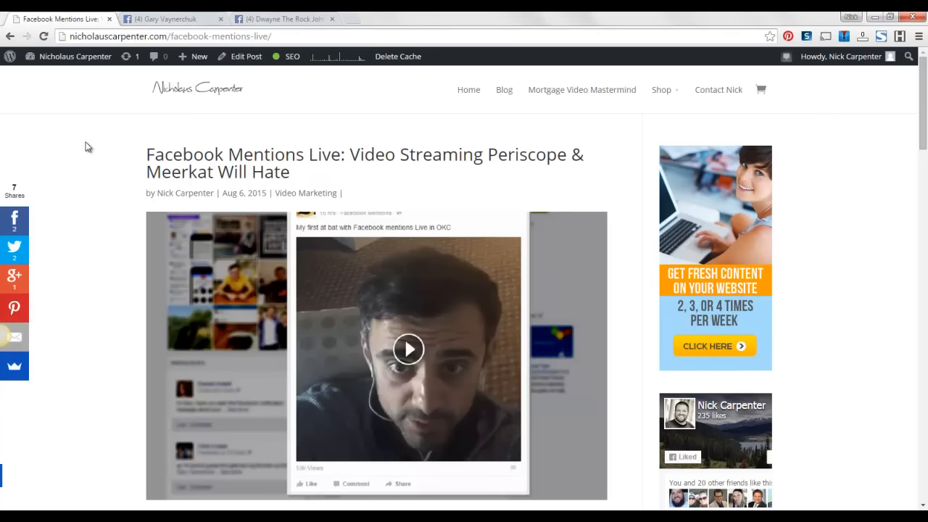
mouse_move(64, 174)
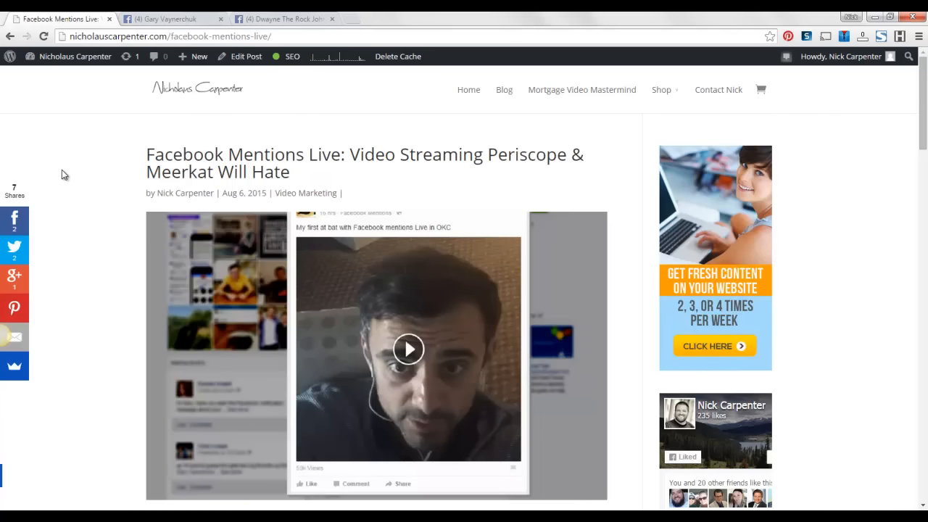
mouse_move(64, 180)
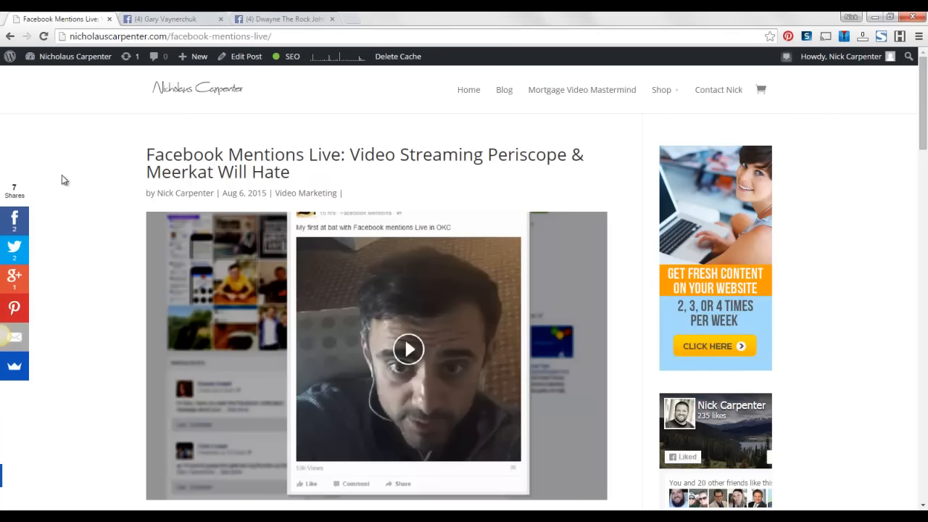
mouse_move(196, 18)
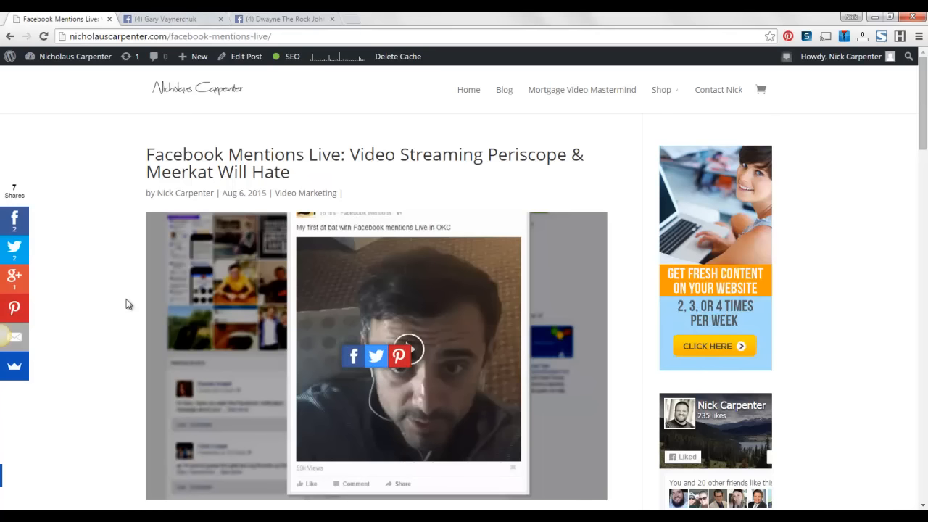
mouse_move(389, 135)
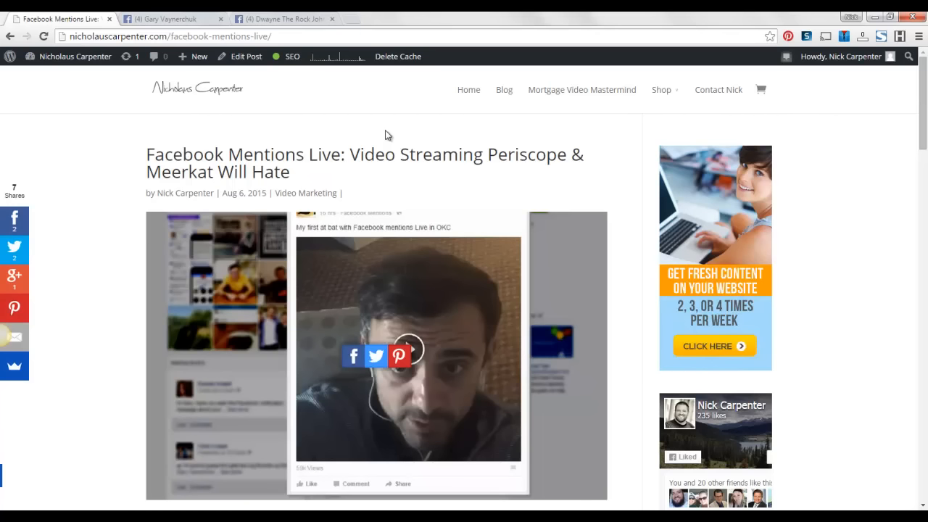
mouse_move(380, 136)
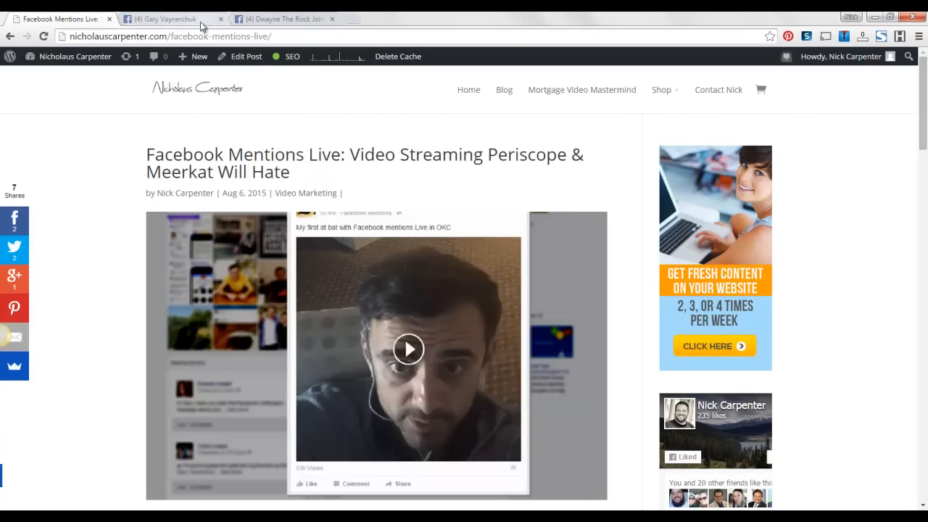
Switch to Gary Vaynerchuk's Facebook page and scroll to his 'AskGaryVee with Casey' live post
left_click(167, 17)
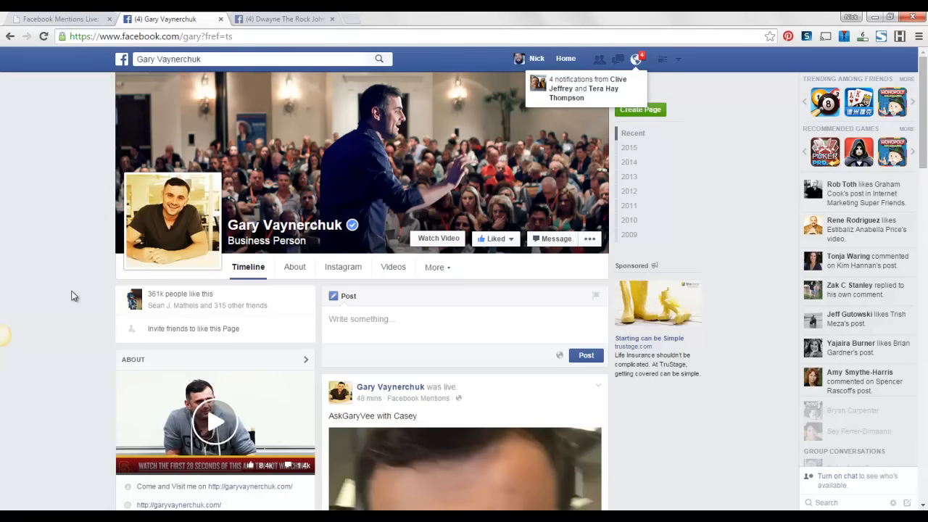
mouse_move(59, 304)
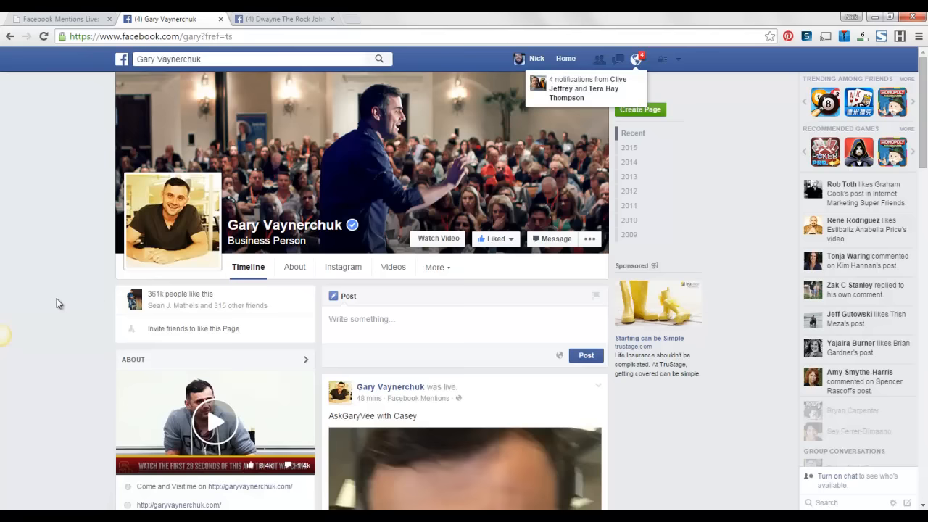
scroll("down", 3)
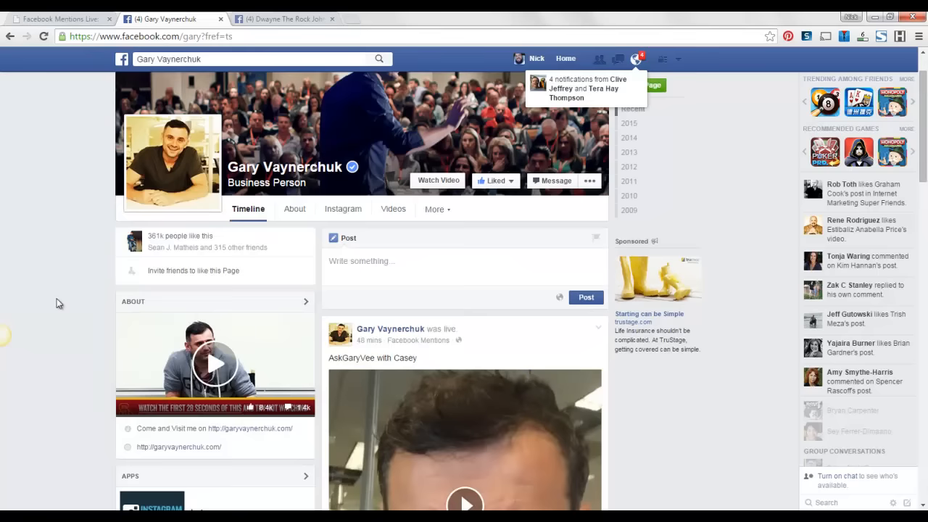
mouse_move(417, 339)
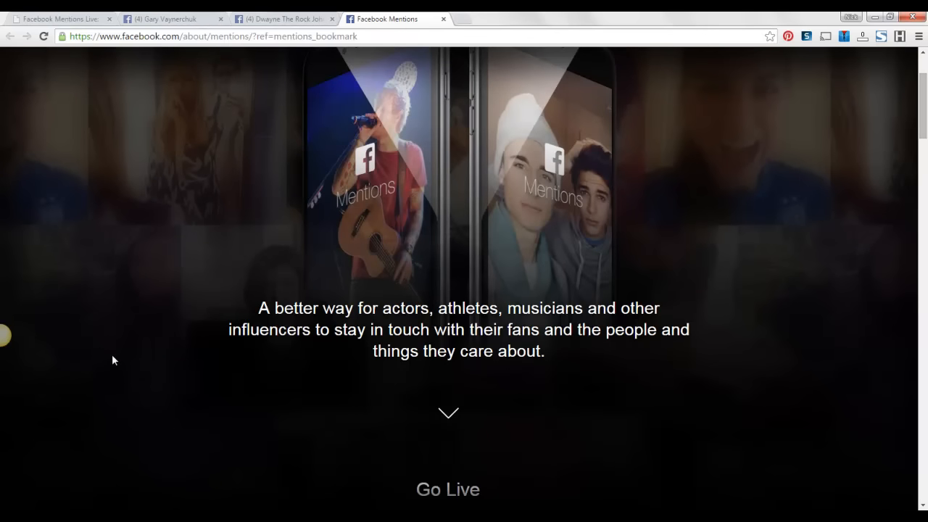
Read the Facebook Mentions overview down to the App Store download section, then return to Gary Vaynerchuk's page
scroll("down", 3)
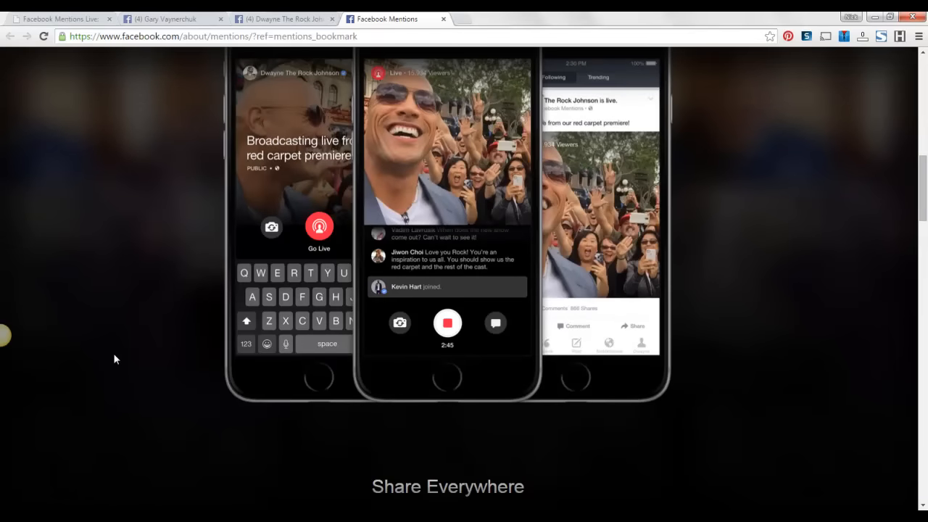
scroll("down", 3)
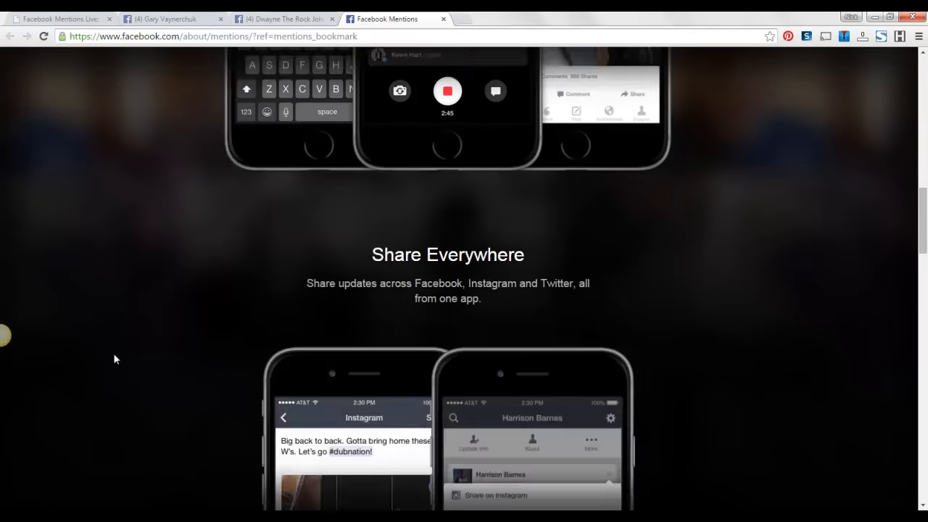
scroll("down", 3)
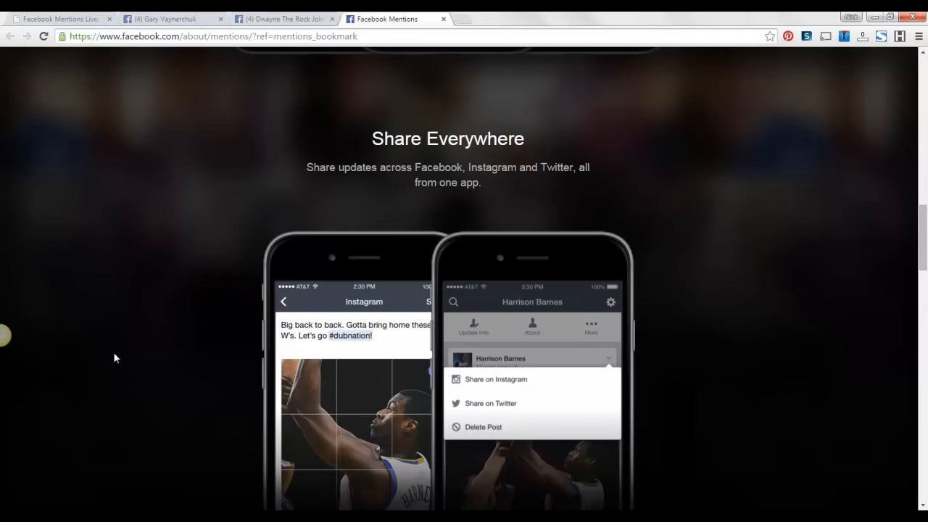
scroll("down", 3)
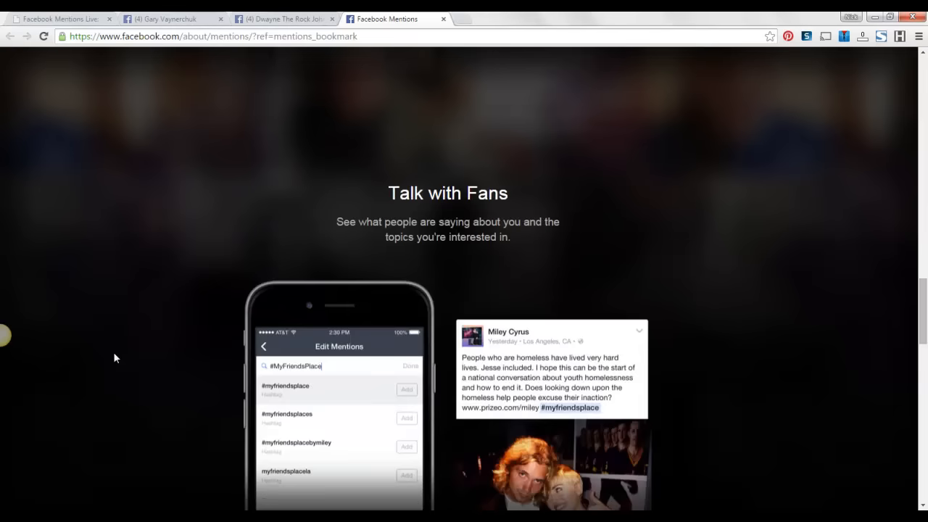
scroll("down", 3)
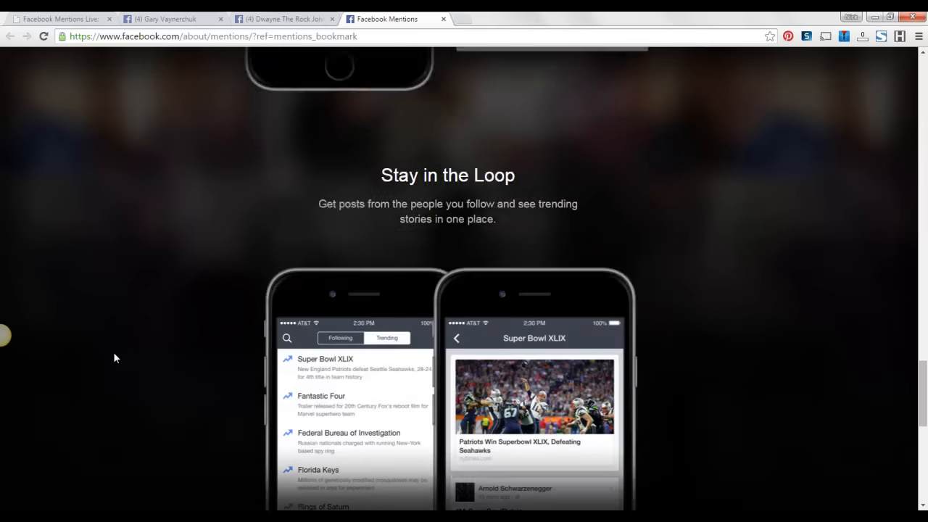
scroll("down", 3)
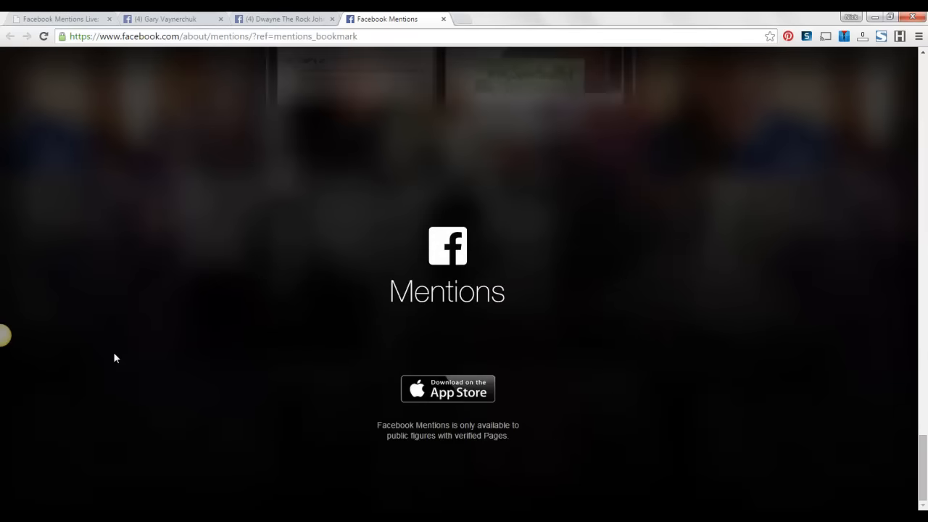
mouse_move(174, 388)
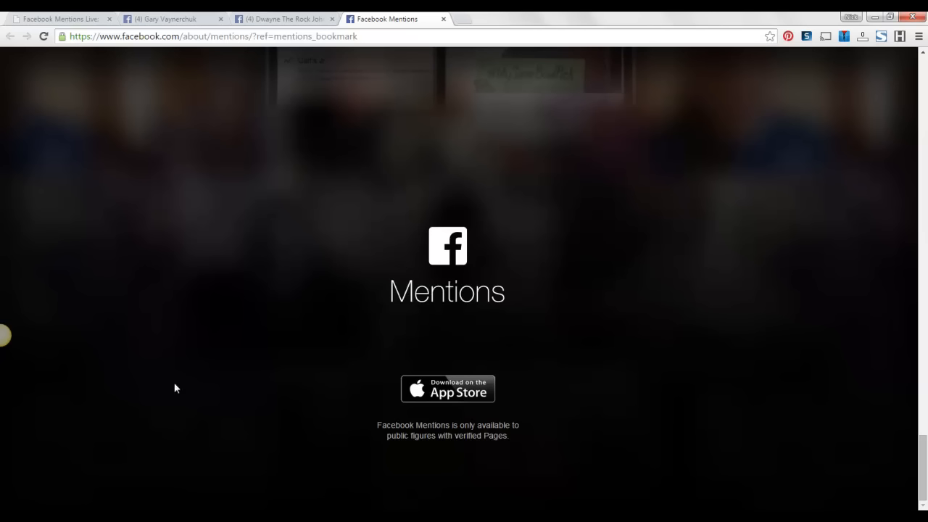
left_click(283, 17)
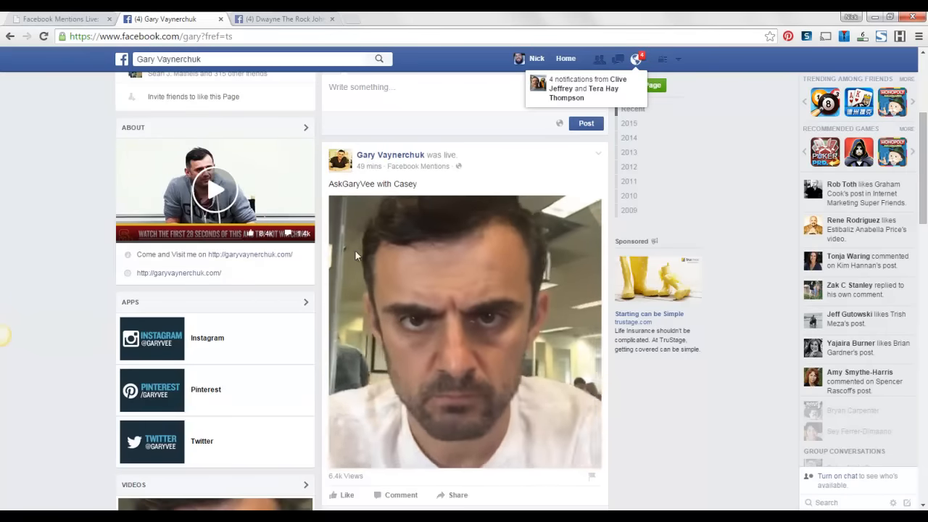
Scroll to Gary's 'My first at bat with Facebook mentions Live' post, then switch to Dwayne The Rock Johnson's page
scroll("down", 3)
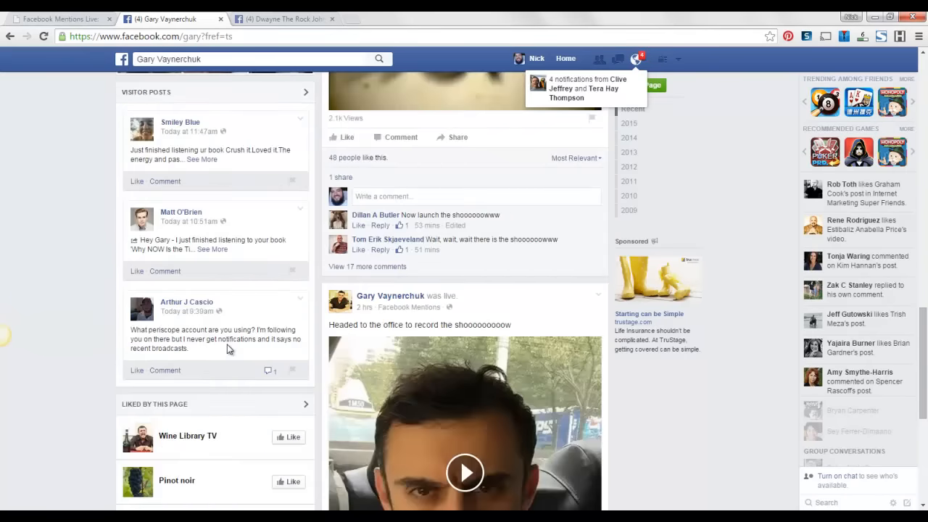
scroll("down", 3)
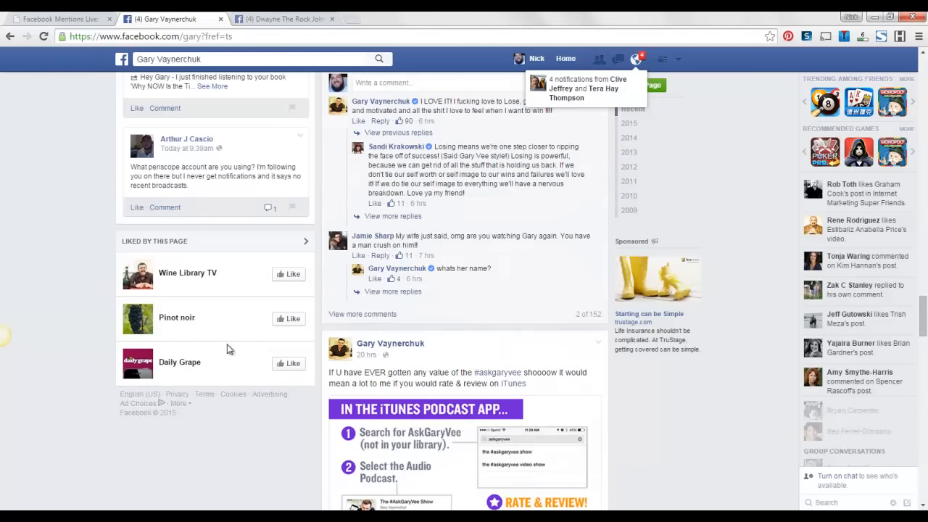
scroll("down", 3)
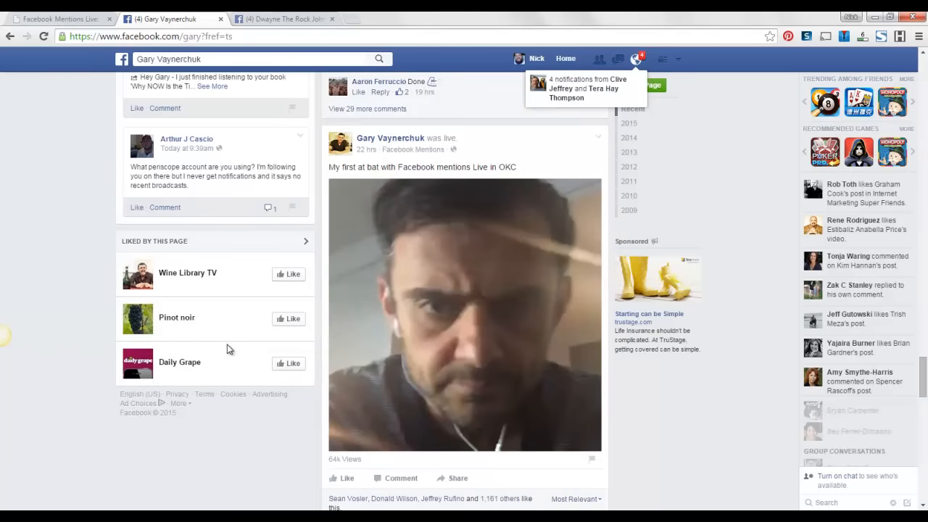
scroll("down", 3)
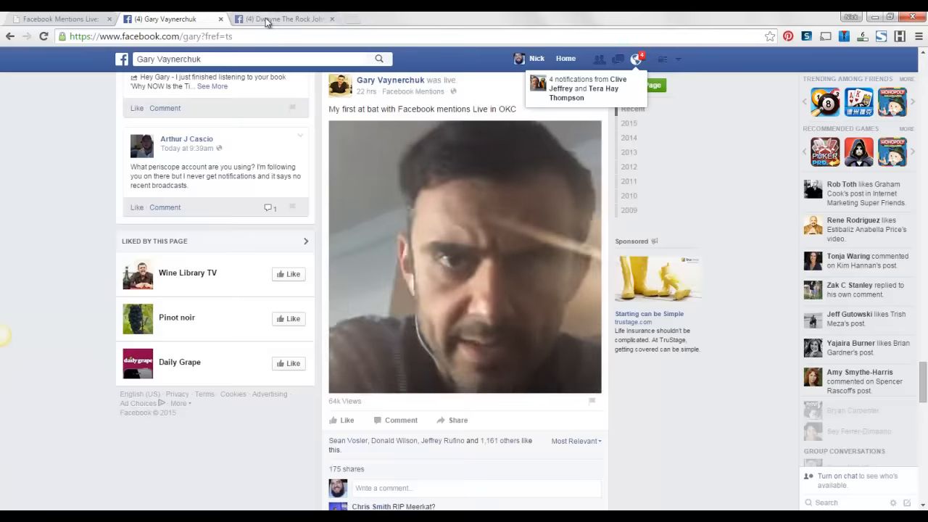
left_click(283, 18)
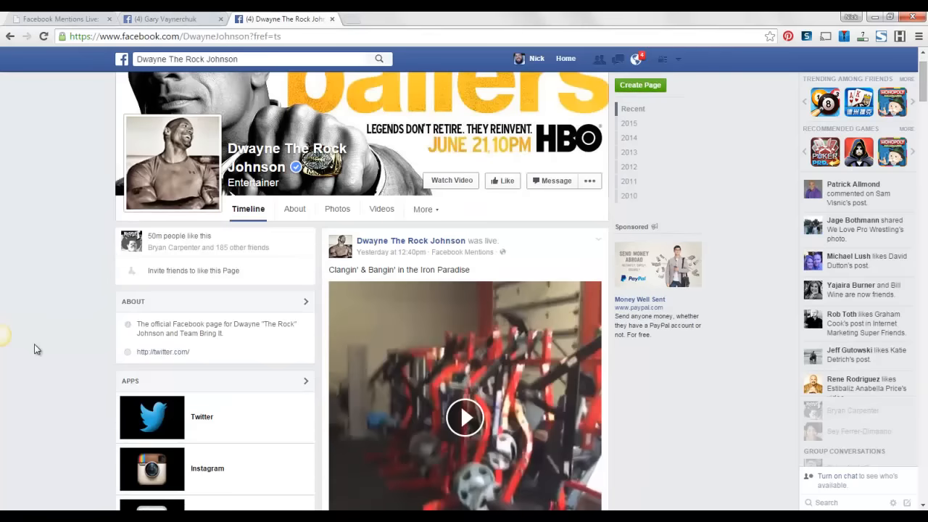
View The Rock's 'Clangin' & Bangin' in the Iron Paradise' live post, then close his page
scroll("down", 3)
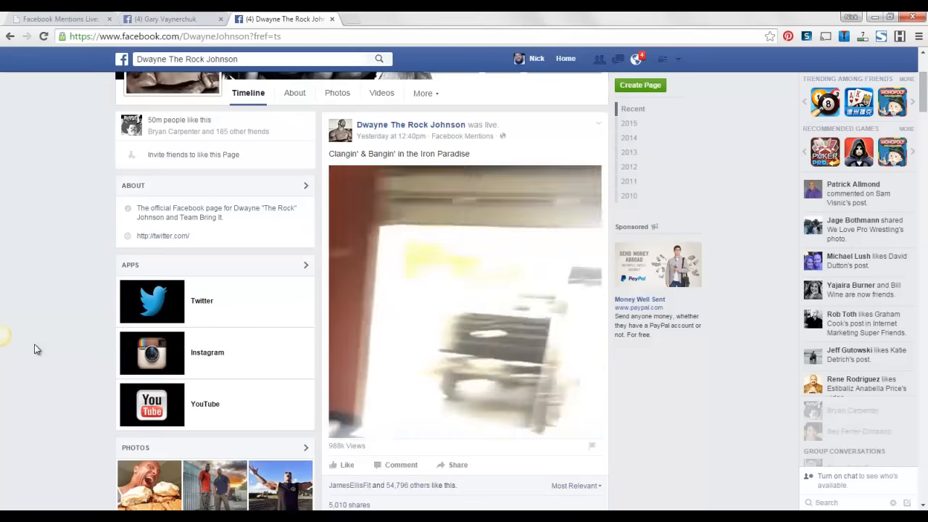
scroll("down", 3)
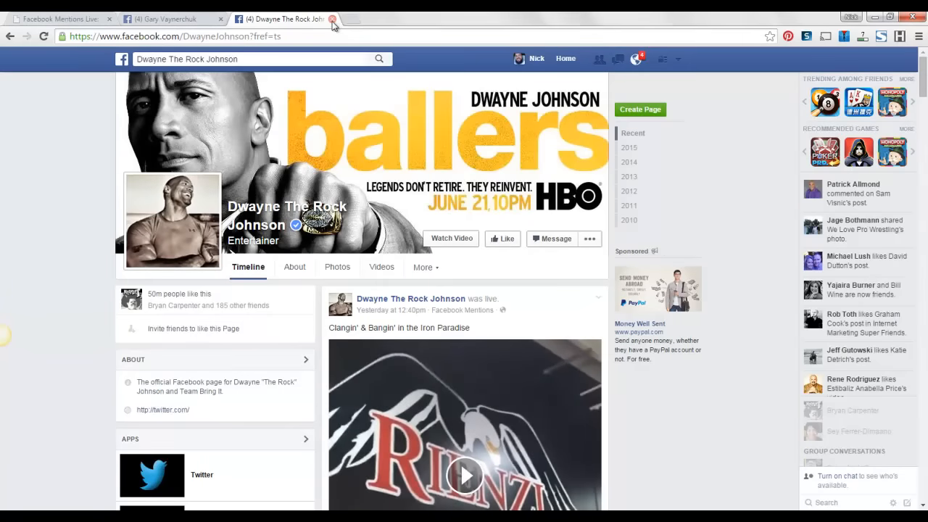
left_click(332, 19)
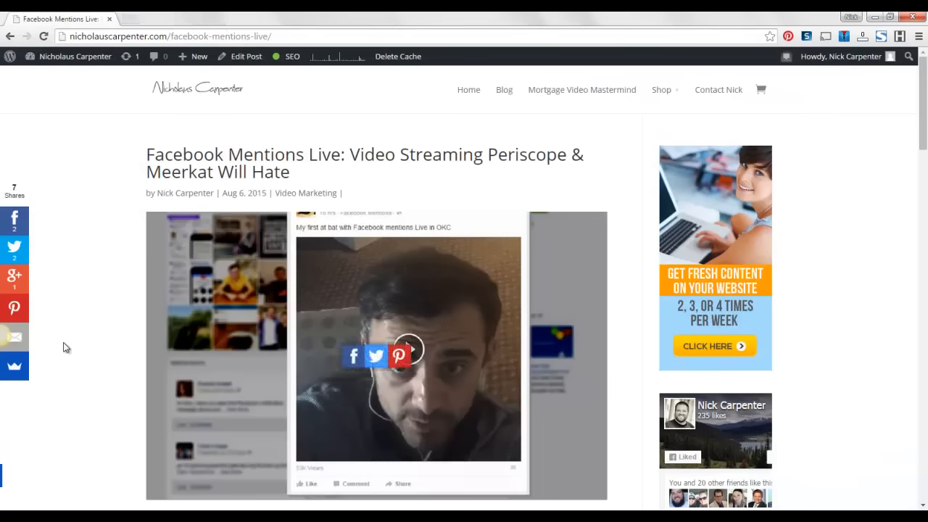
mouse_move(109, 202)
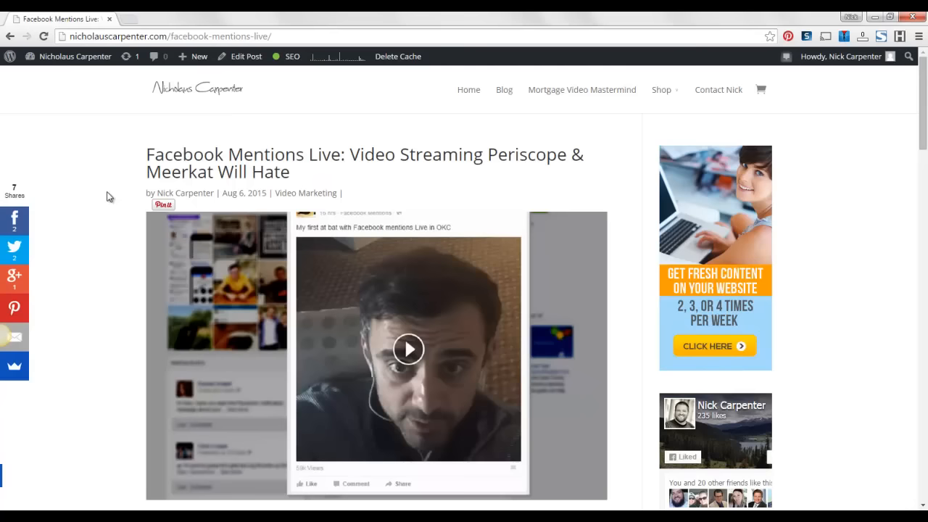
mouse_move(107, 191)
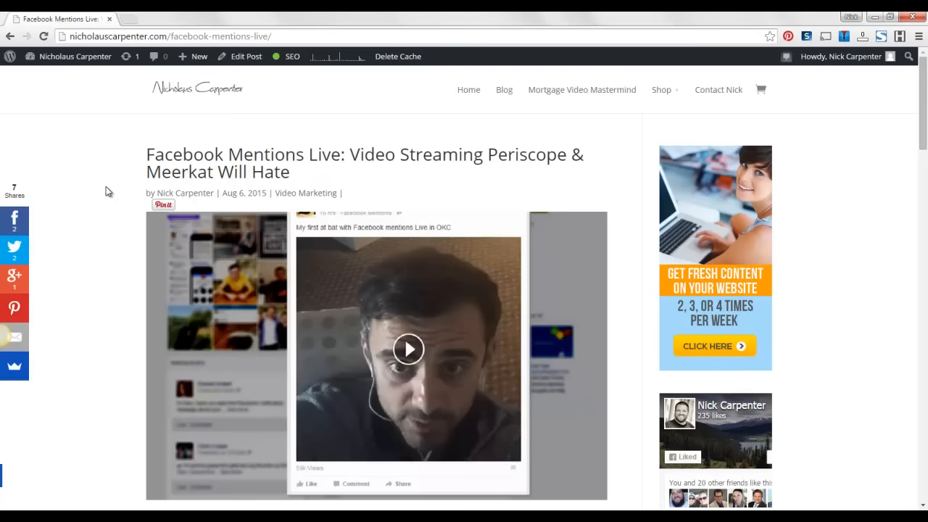
scroll("down", 3)
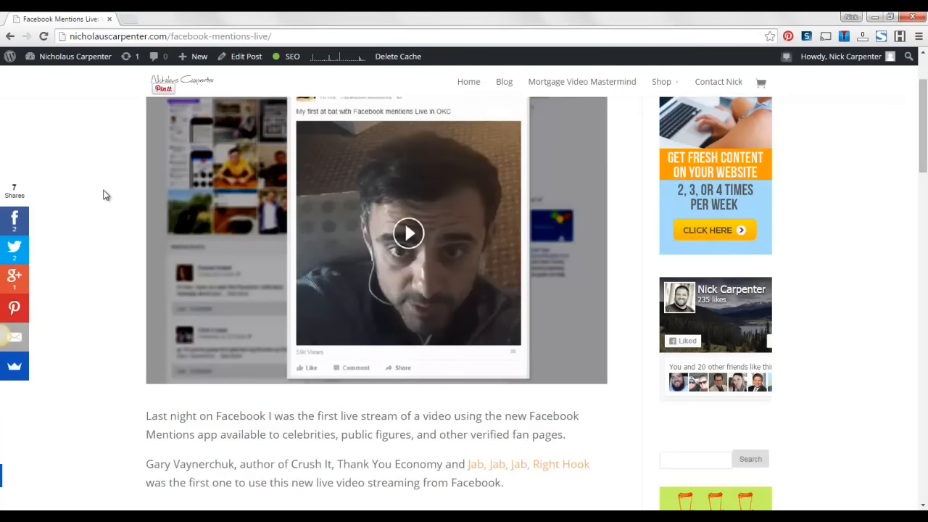
scroll("down", 3)
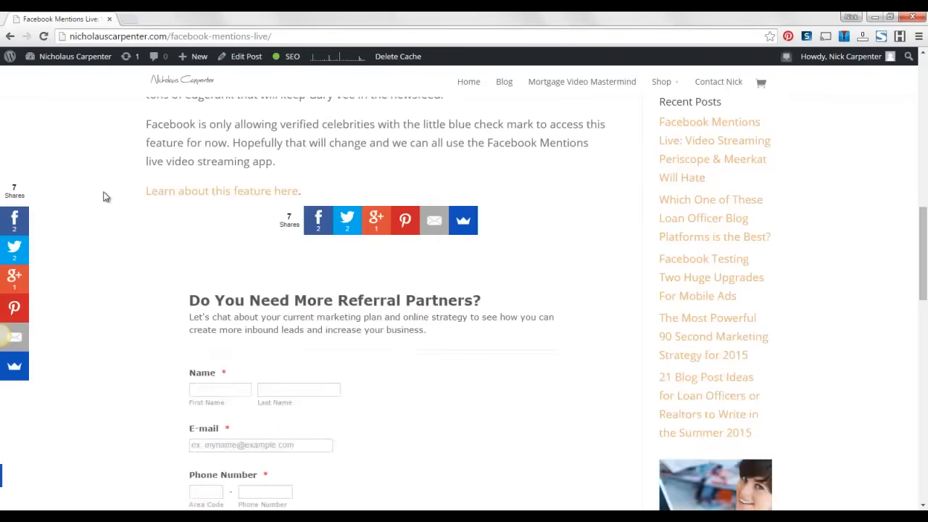
scroll("up", 3)
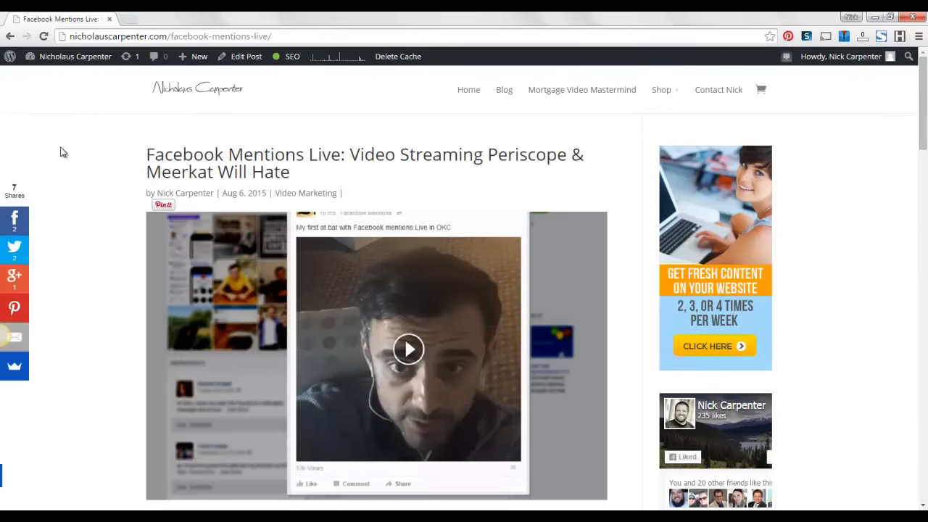